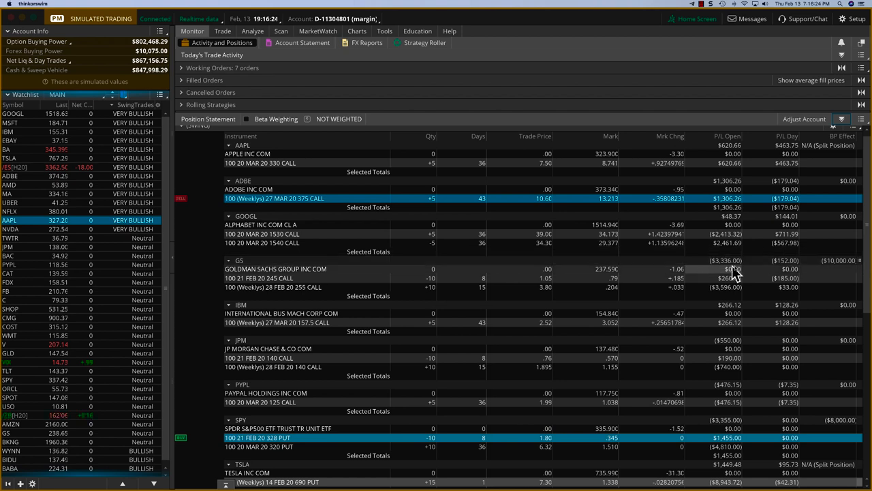
mouse_move(735, 274)
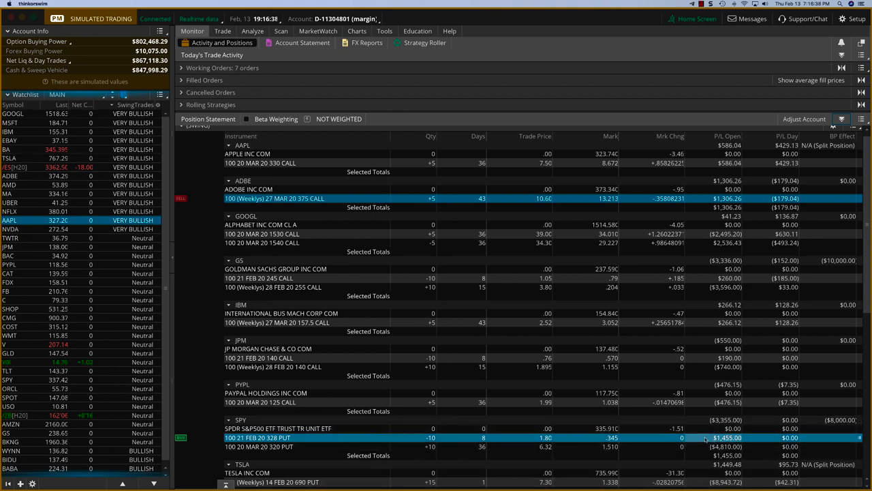
scroll("down", 3)
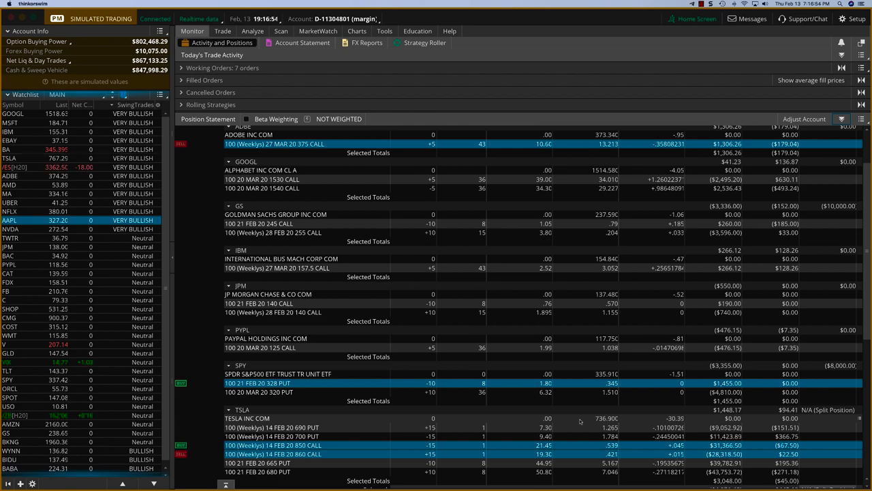
scroll("down", 3)
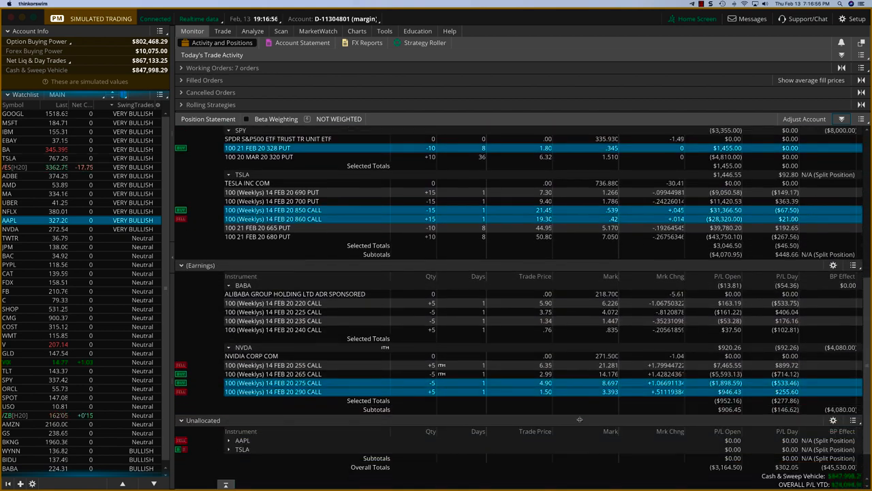
scroll("down", 3)
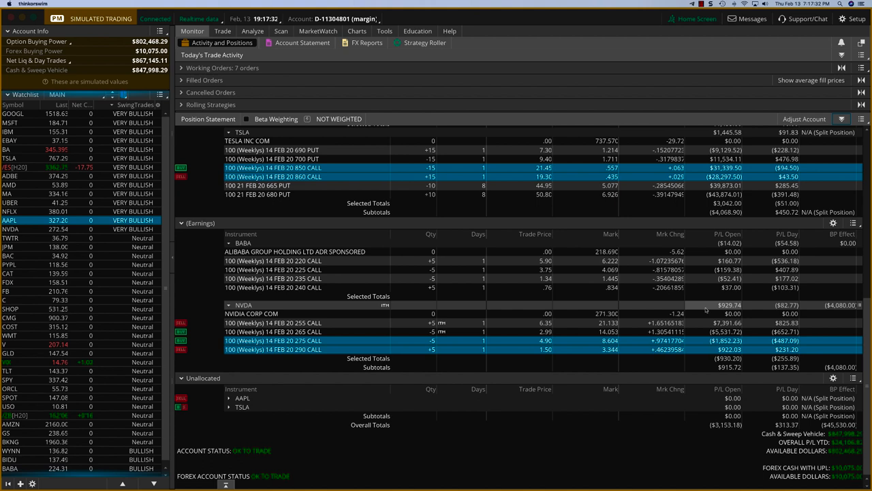
mouse_move(704, 307)
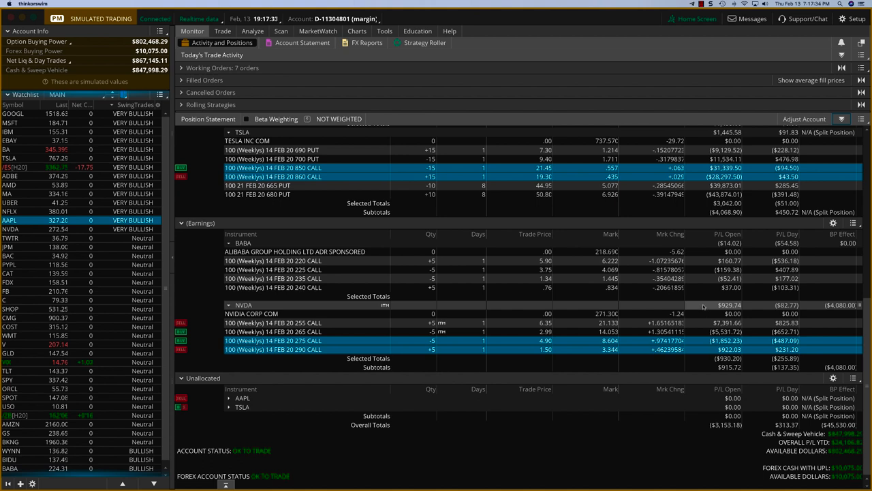